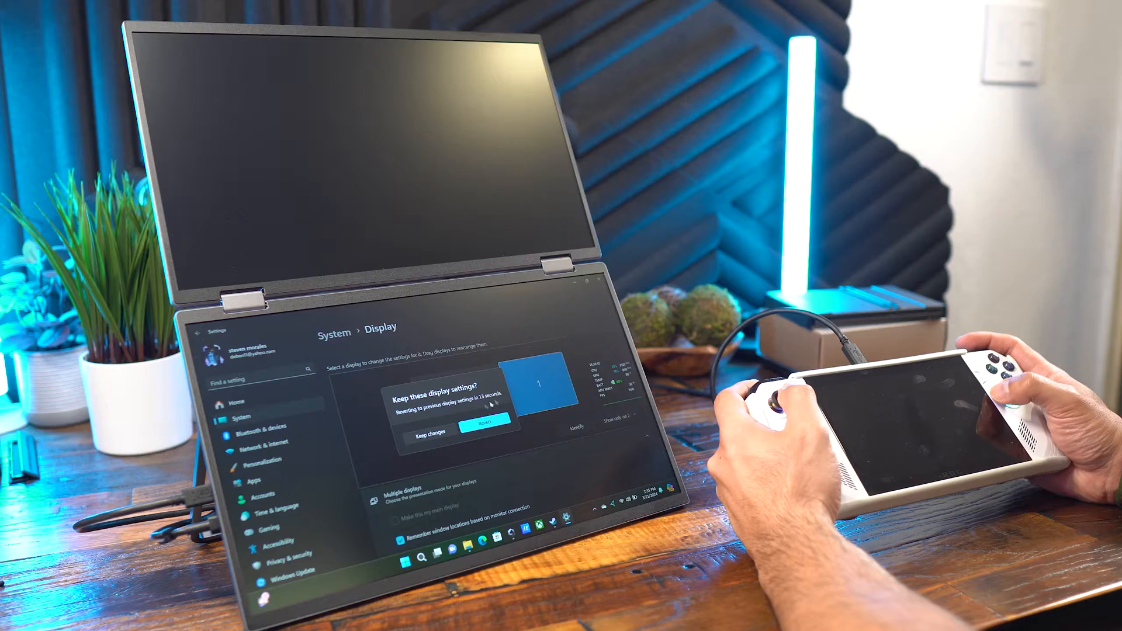
# Step: Keep the new display settings, then select Control Mode in Command Center on the bottom screen
pyautogui.click(425, 433)
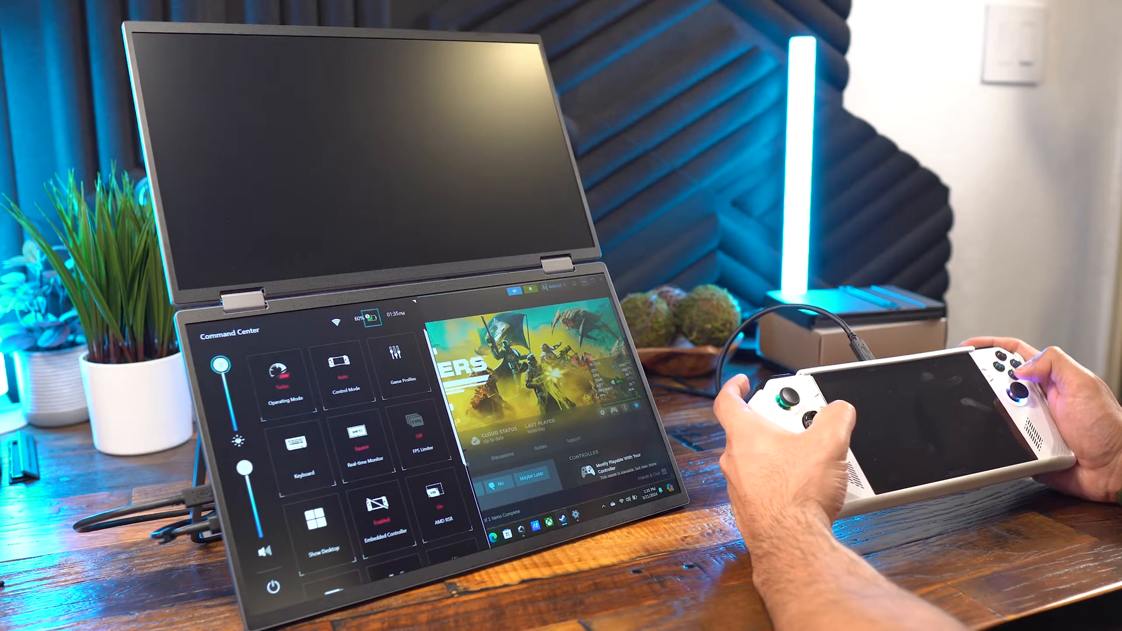
pyautogui.click(346, 372)
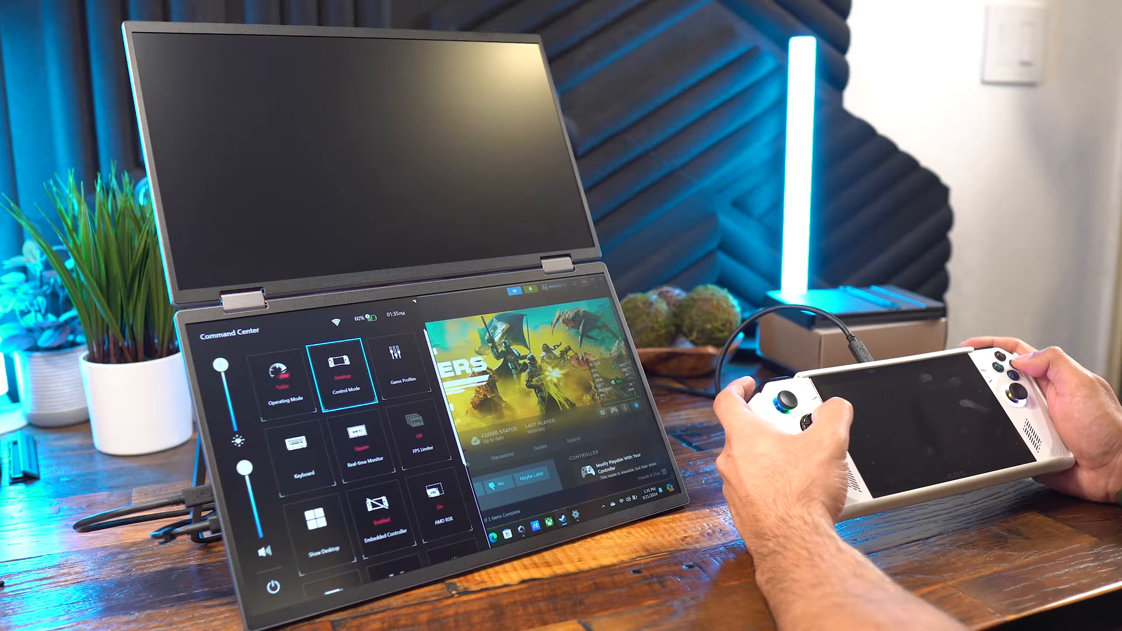